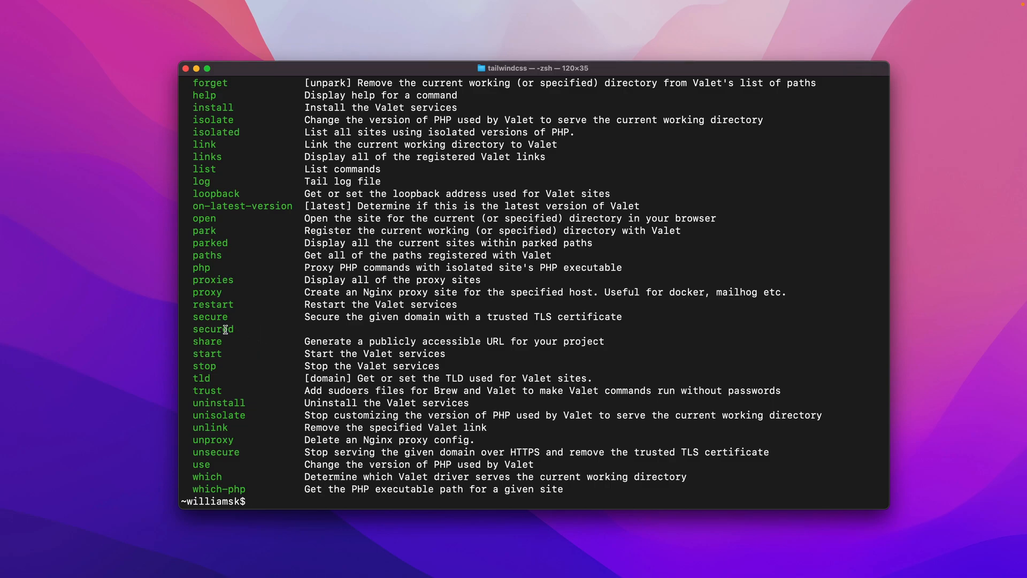
pyautogui.moveTo(294, 508)
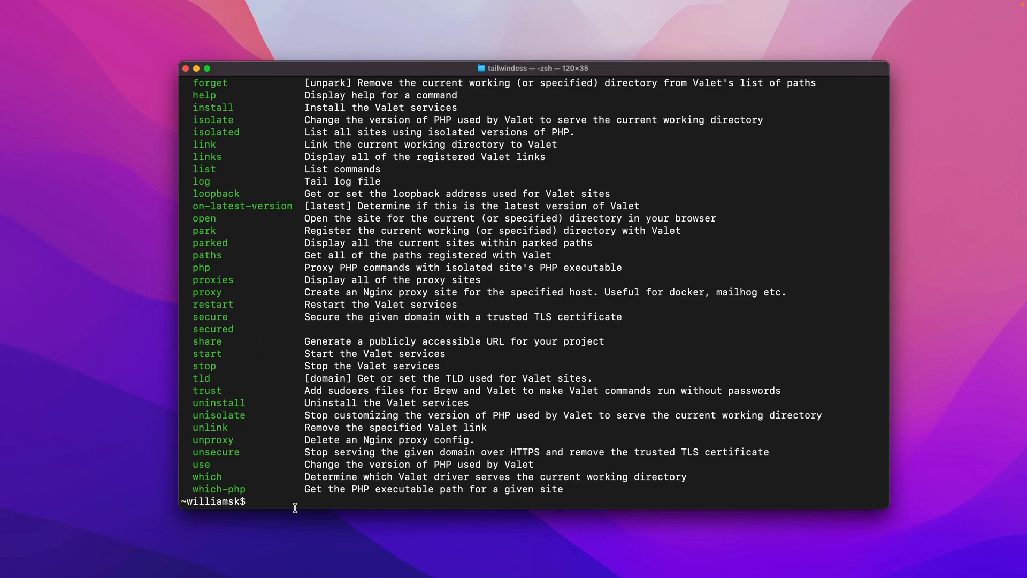
# - Show 'valet help secure' and highlight the certificate expiry option and its duration description
pyautogui.write('valet')
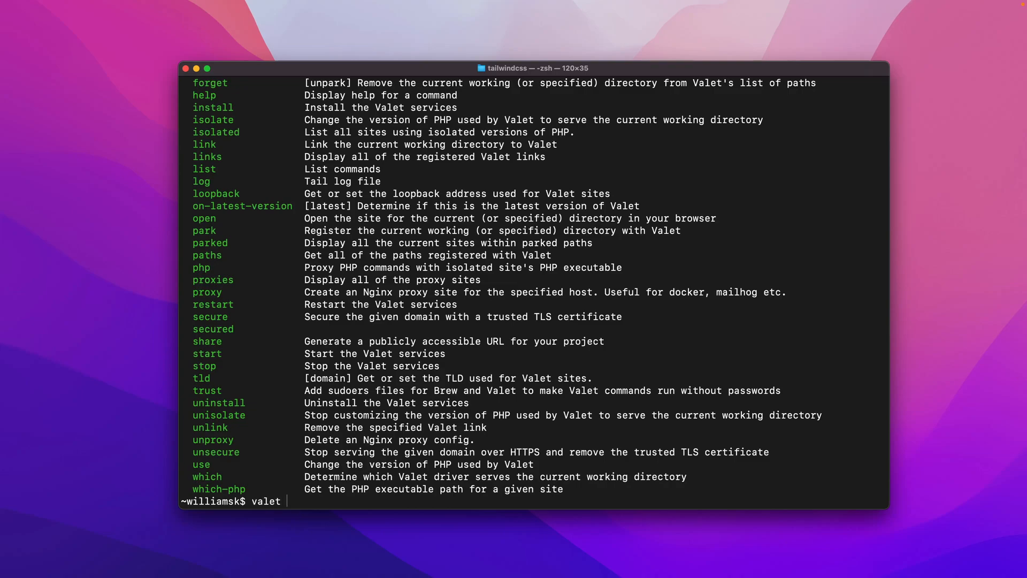
pyautogui.write('help secure')
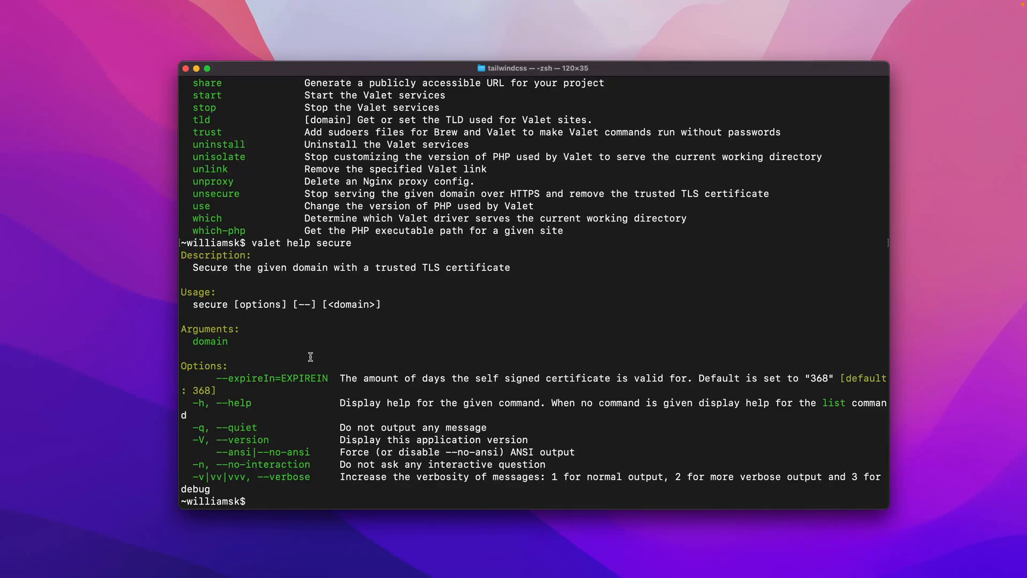
pyautogui.moveTo(321, 275)
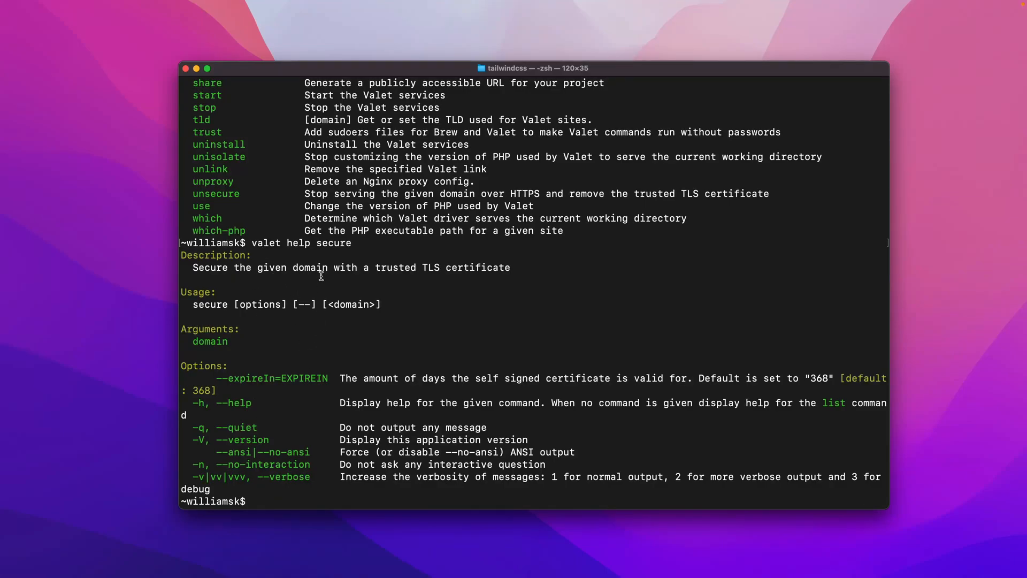
pyautogui.moveTo(358, 278)
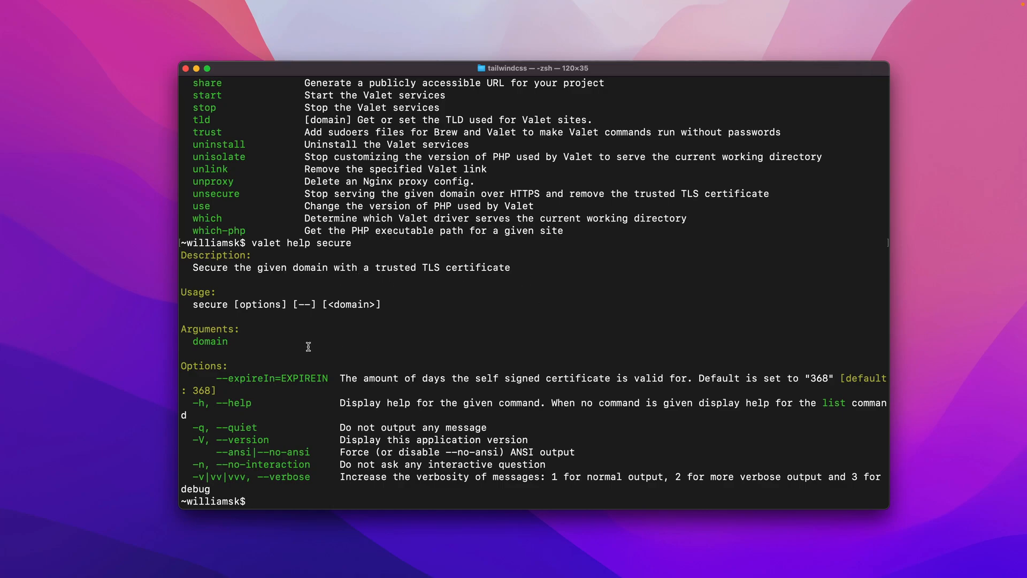
pyautogui.moveTo(361, 378); pyautogui.dragTo(483, 379)
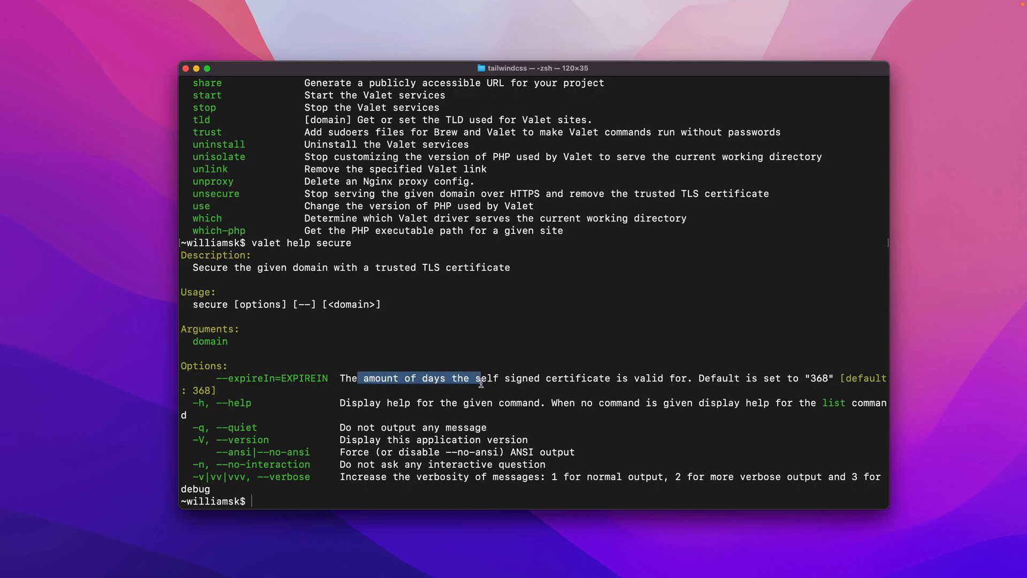
pyautogui.moveTo(277, 369)
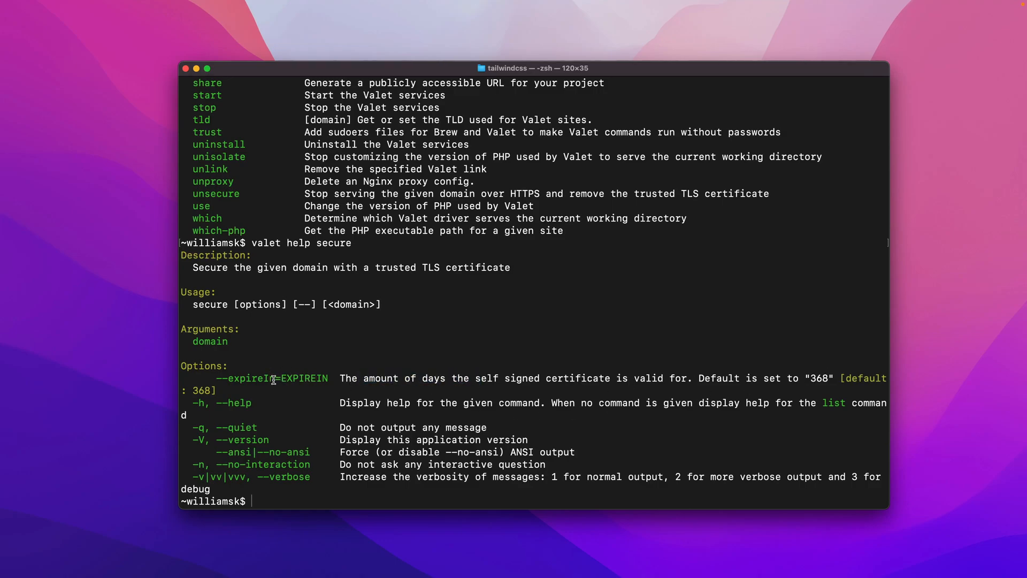
pyautogui.doubleClick(251, 379)
pyautogui.write('v')
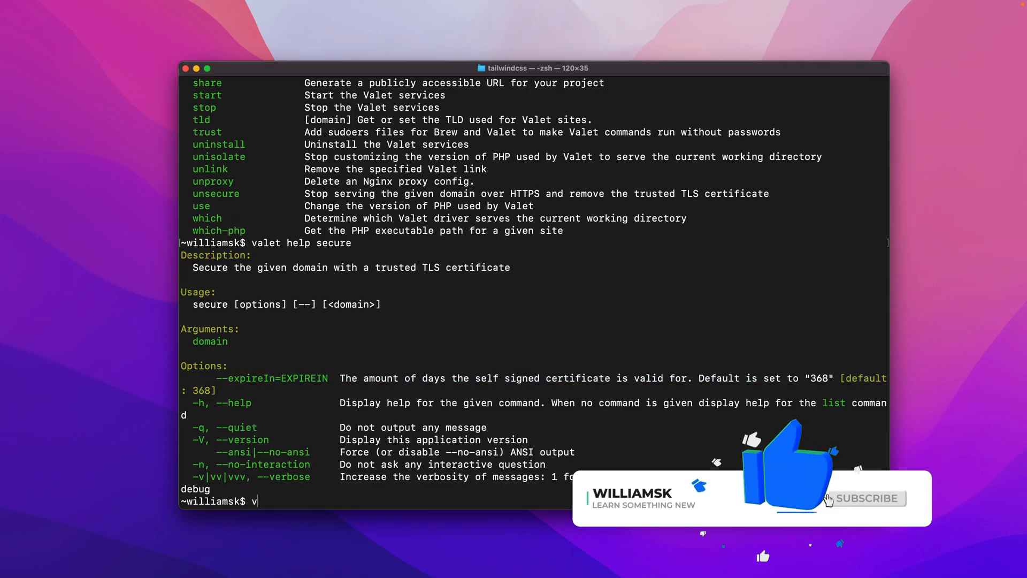
pyautogui.write('a')
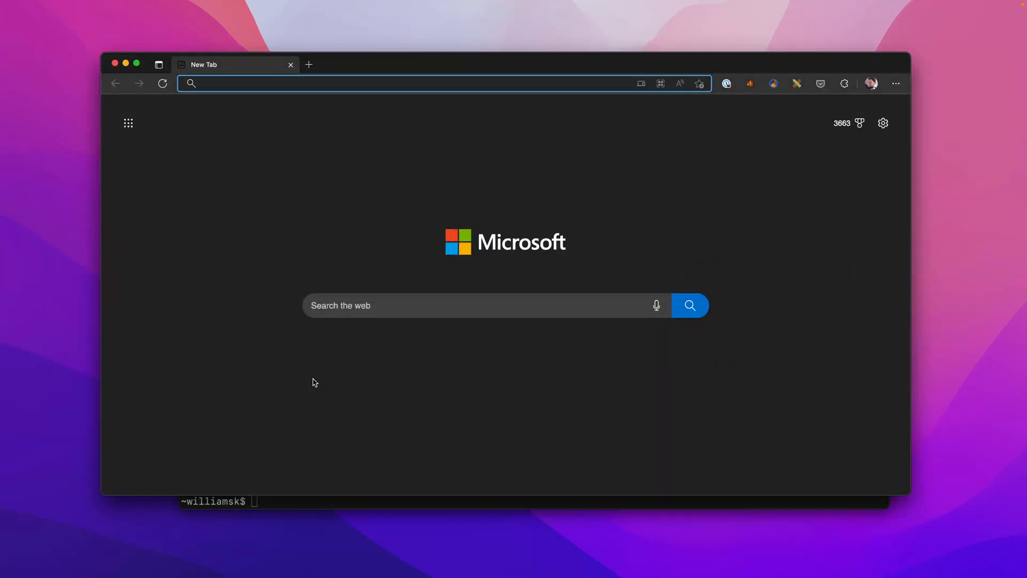
# - Load myapp.code/ in Edge, showing the Laravel welcome page as Not Secure
pyautogui.write('myapp.code/')
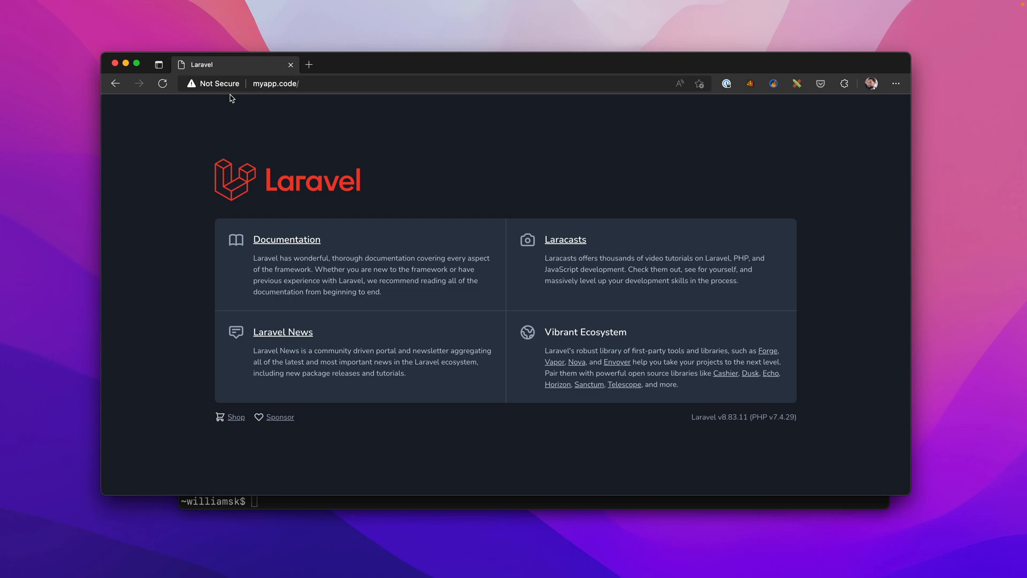
pyautogui.moveTo(242, 106)
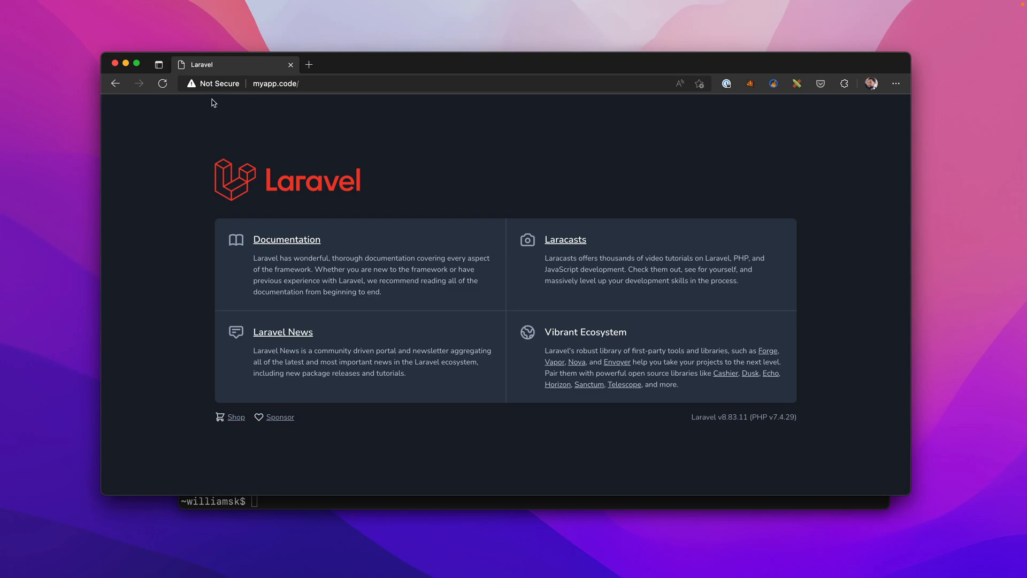
pyautogui.moveTo(227, 117)
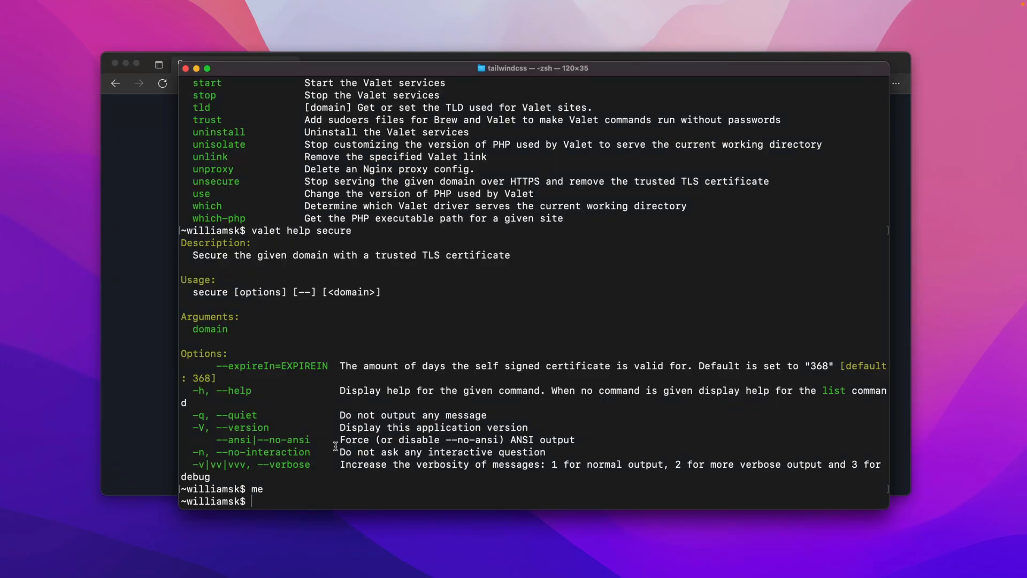
# - Run 'valet secure myapp' and authorize the system certificate trust change
pyautogui.write('valet')
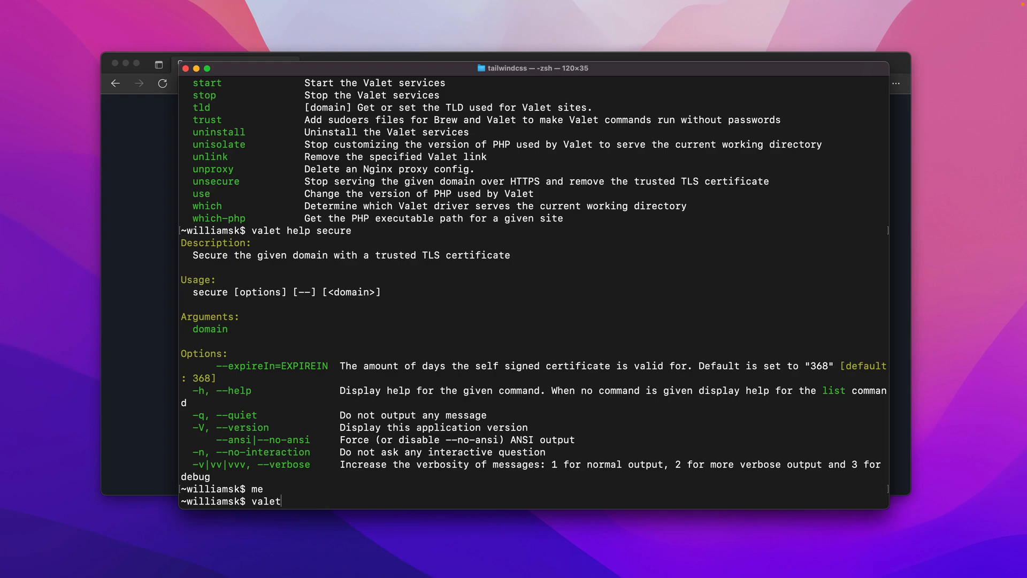
pyautogui.write('secure')
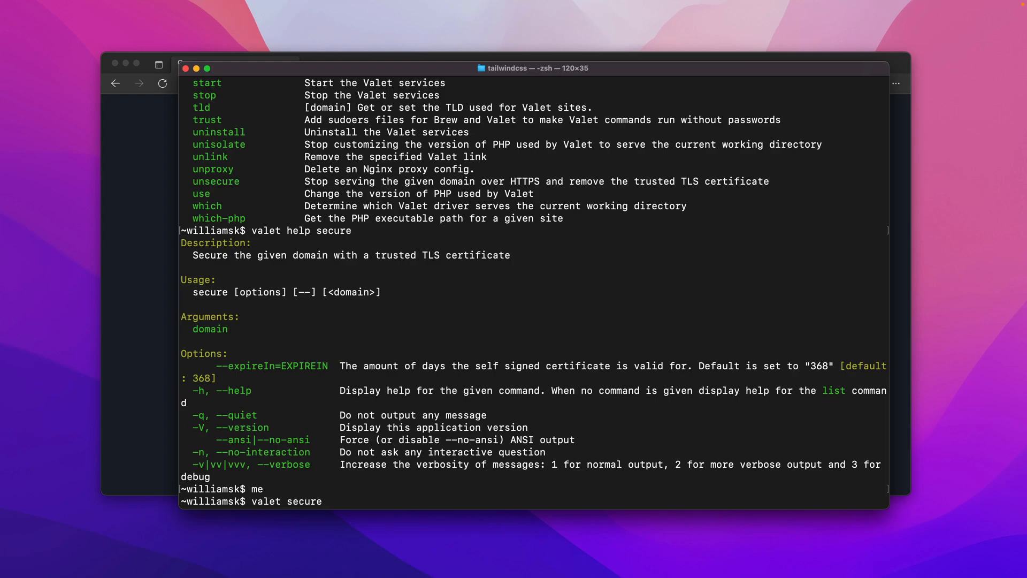
pyautogui.write('mya')
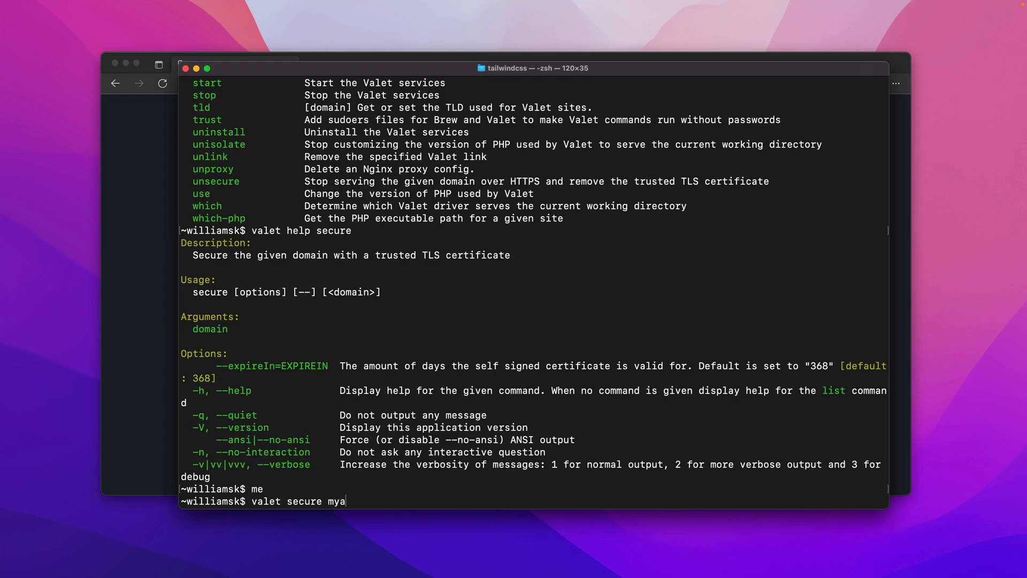
pyautogui.write('pp')
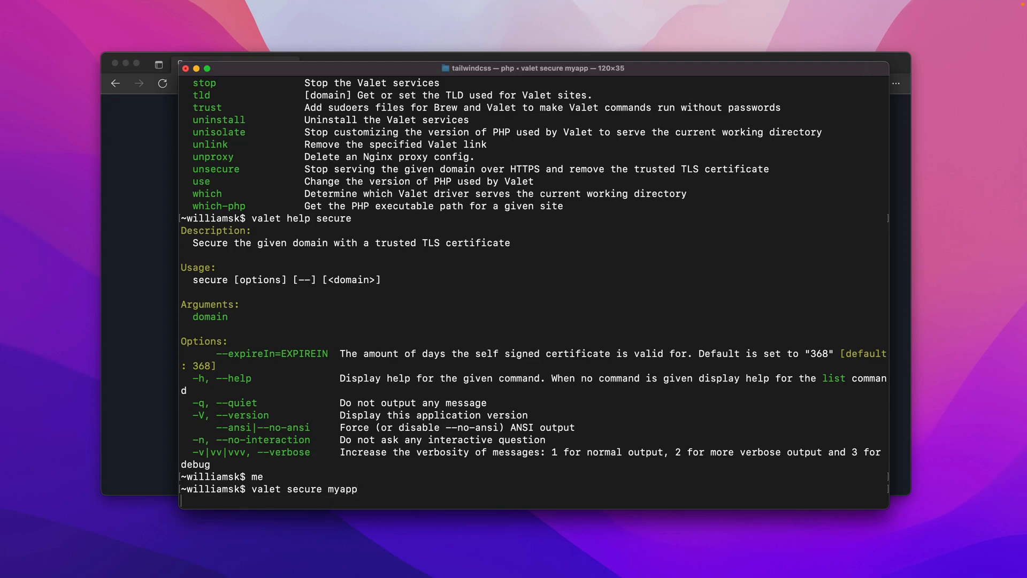
pyautogui.press('enter')
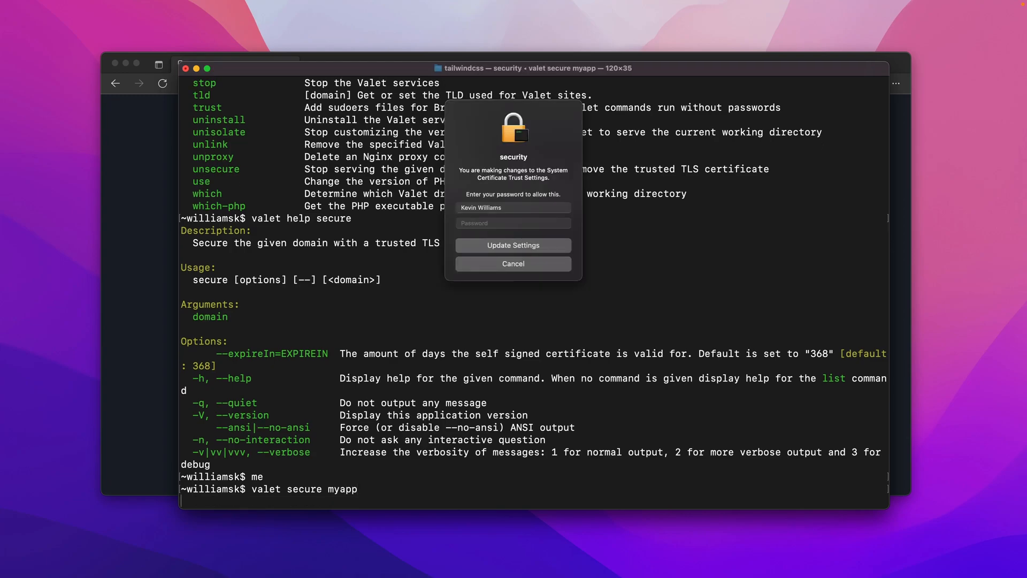
pyautogui.click(513, 245)
pyautogui.write('va')
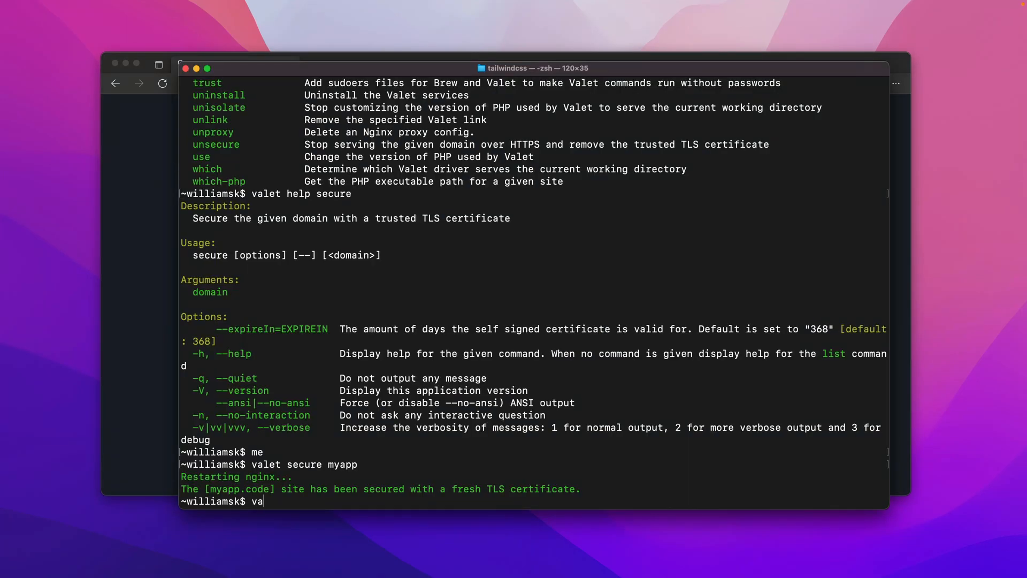
# - Run 'valet unsecure myapp' so myapp.code serves over plain HTTP again
pyautogui.write('let uns')
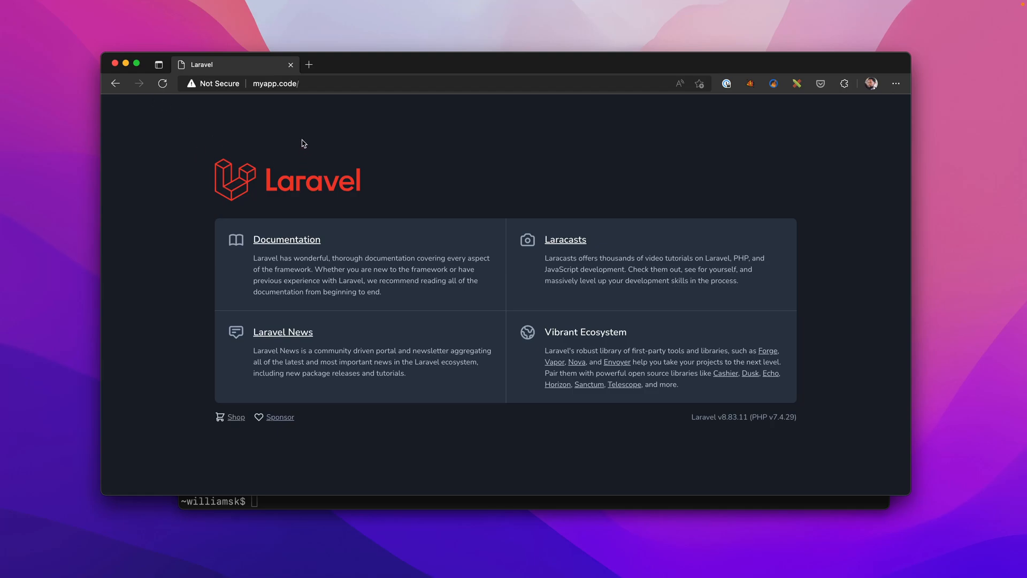
pyautogui.moveTo(240, 99)
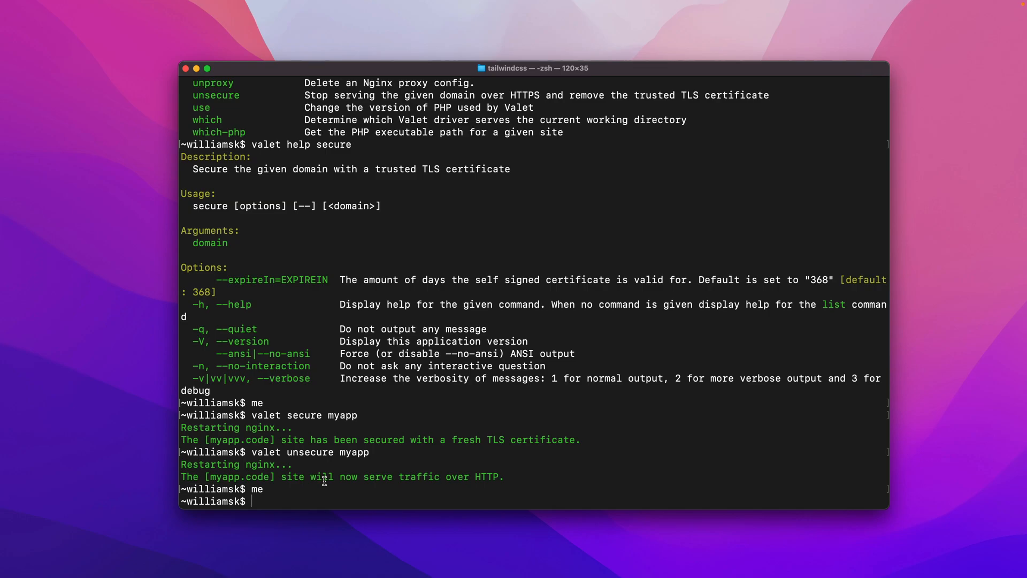
# - Secure myapp with a one-day certificate via '--expireIn=1', then open the site with 'valet open'
pyautogui.write('valet s')
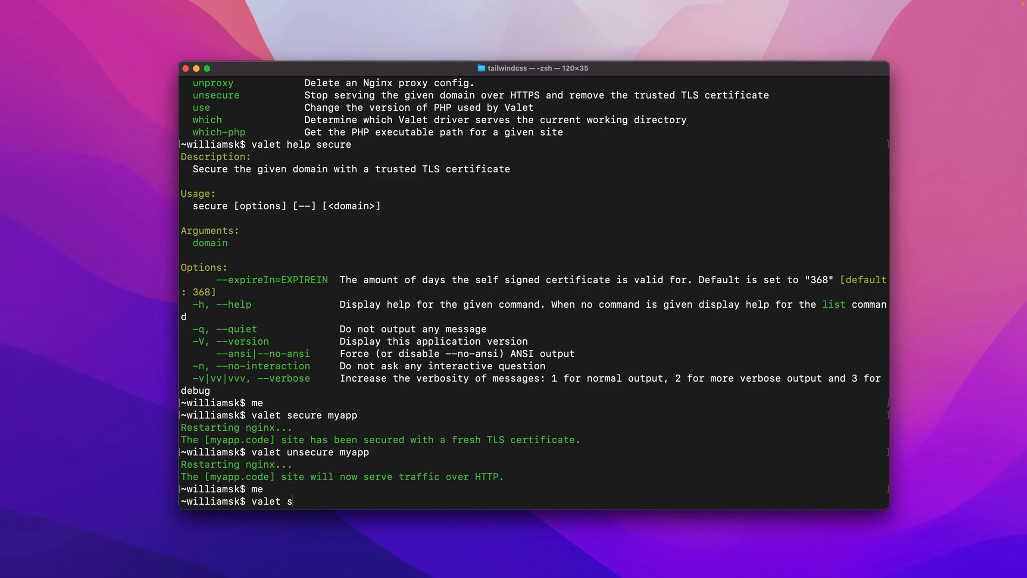
pyautogui.write('ecure')
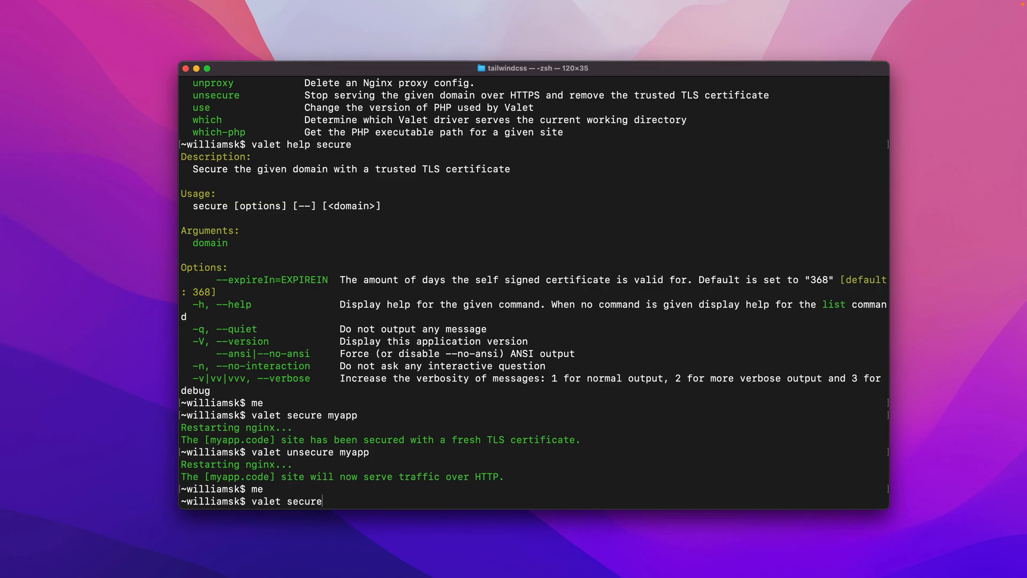
pyautogui.write('myapp')
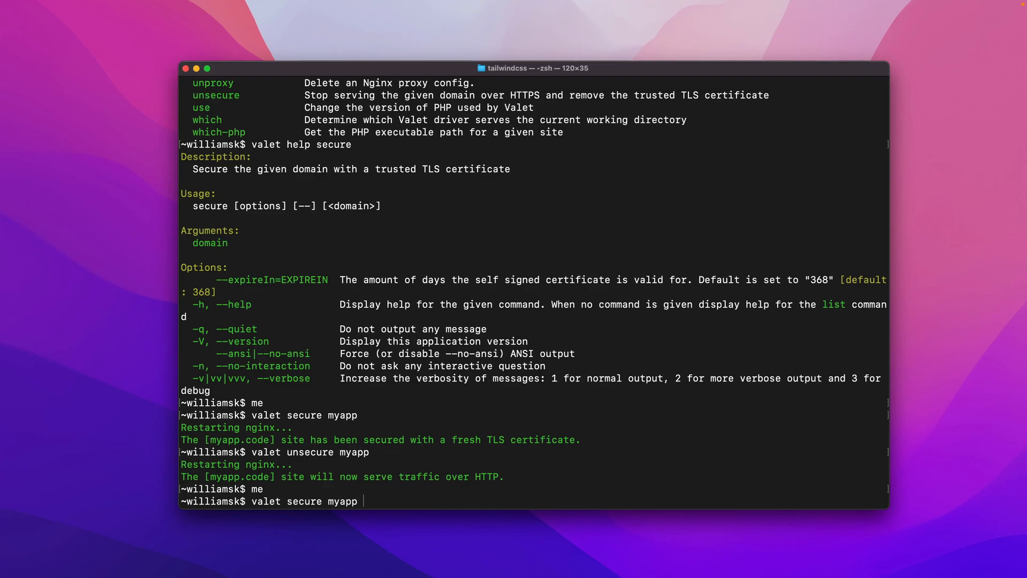
pyautogui.write('-')
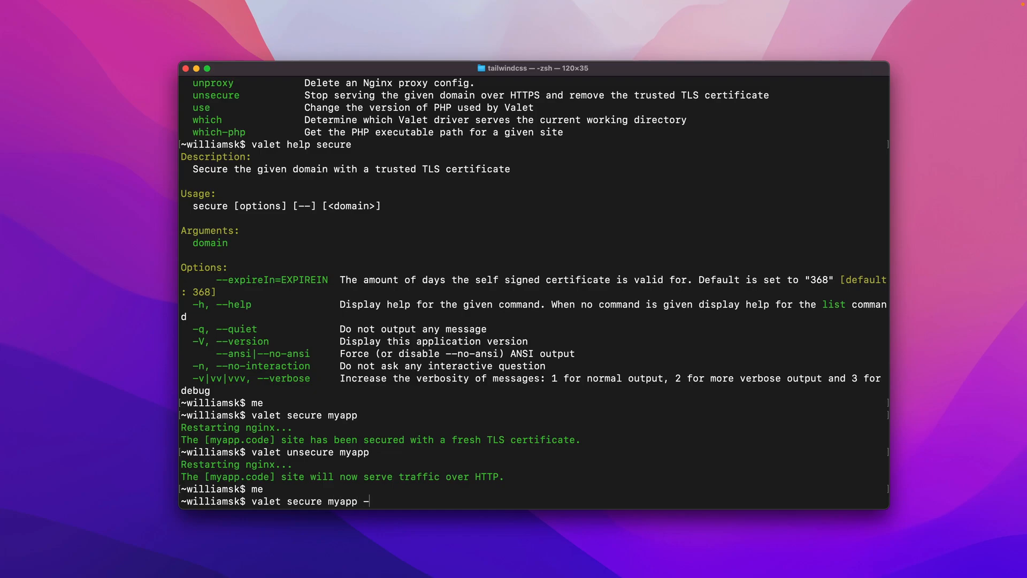
pyautogui.write('-expire')
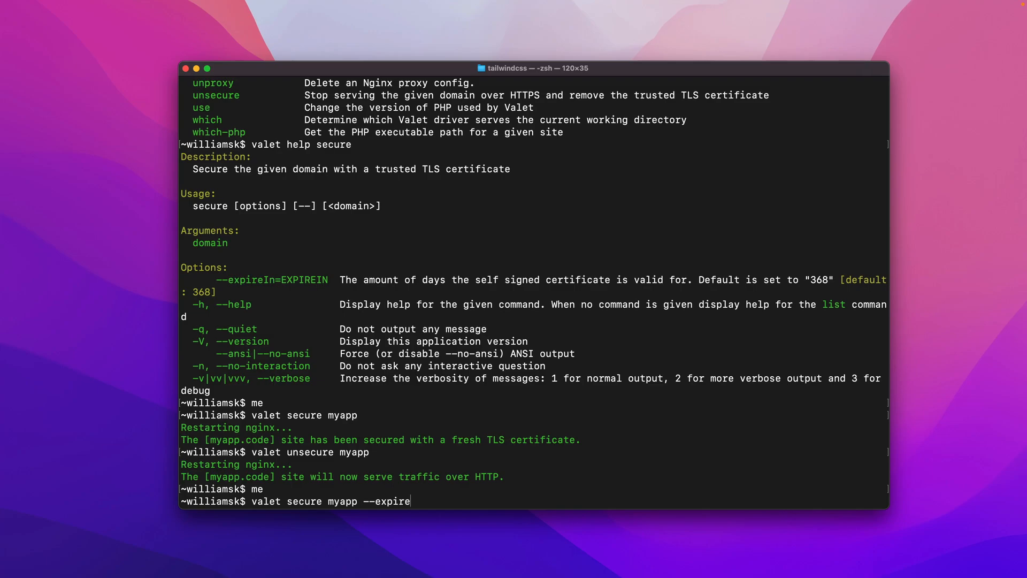
pyautogui.write('In=')
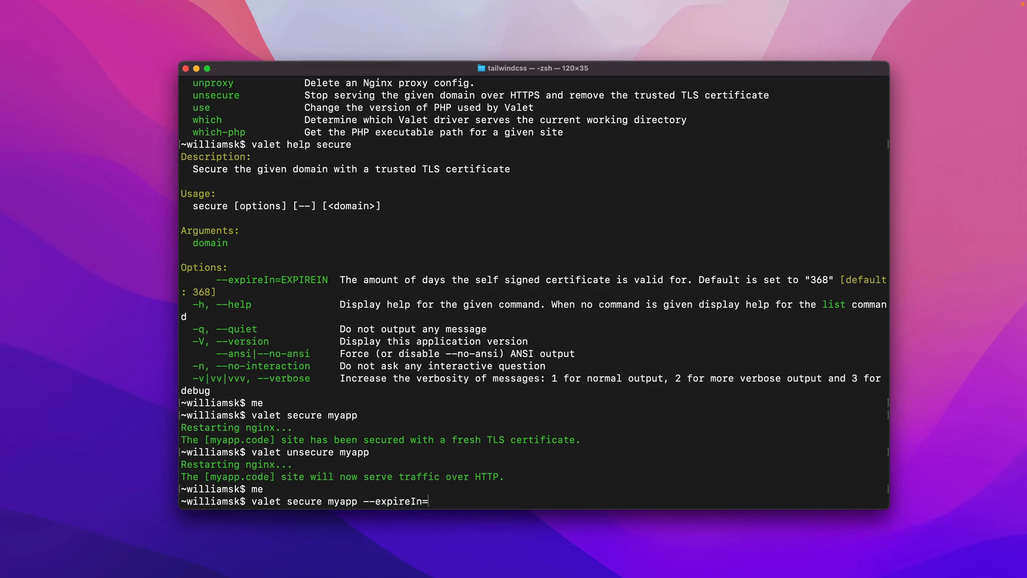
pyautogui.write('1')
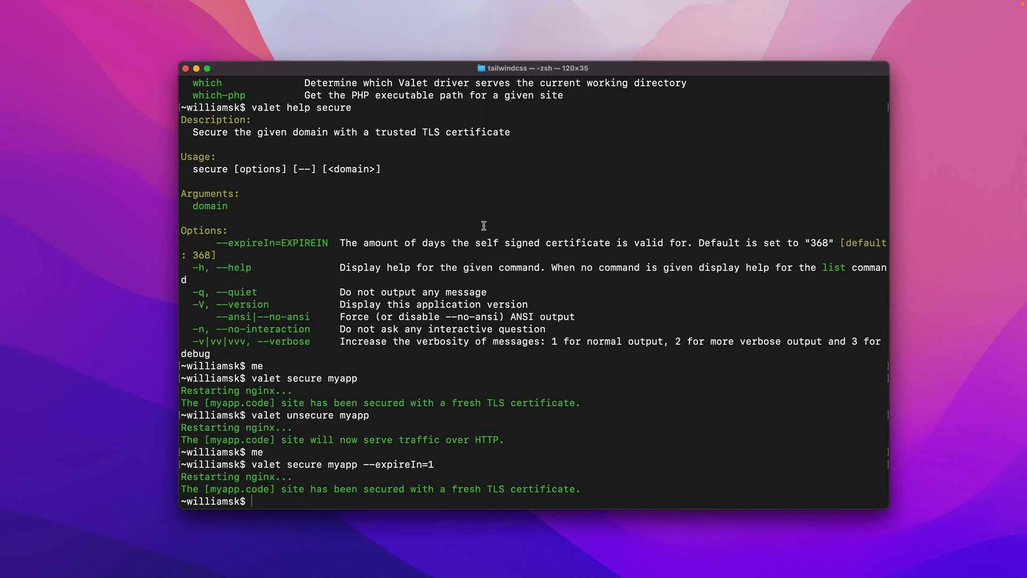
pyautogui.moveTo(488, 244)
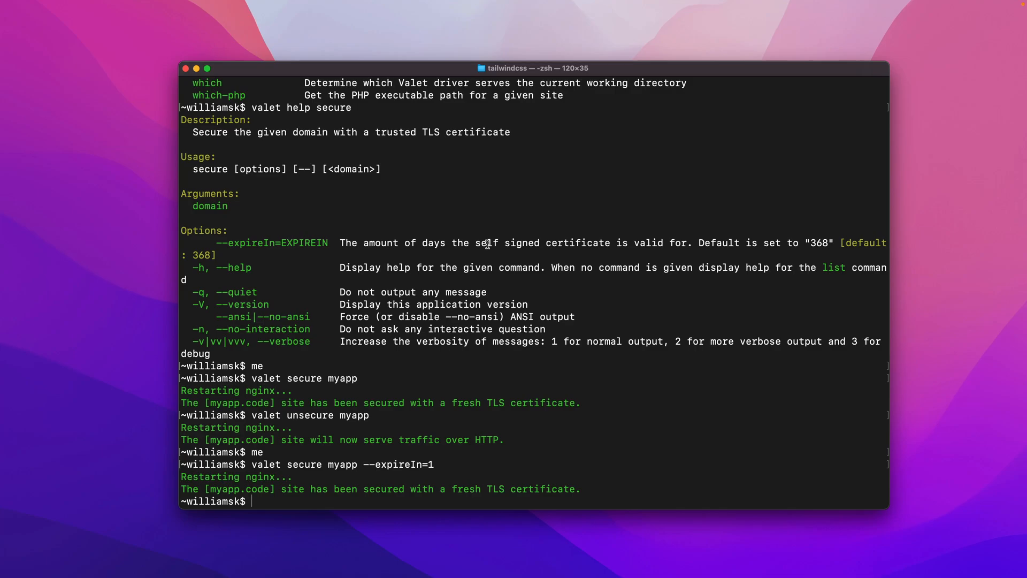
pyautogui.moveTo(302, 464)
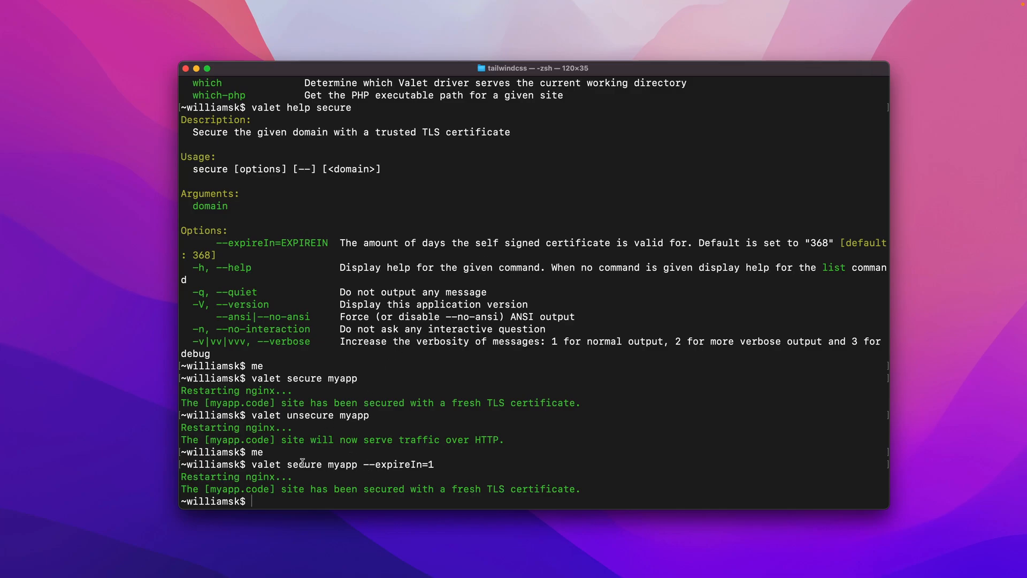
pyautogui.moveTo(488, 322)
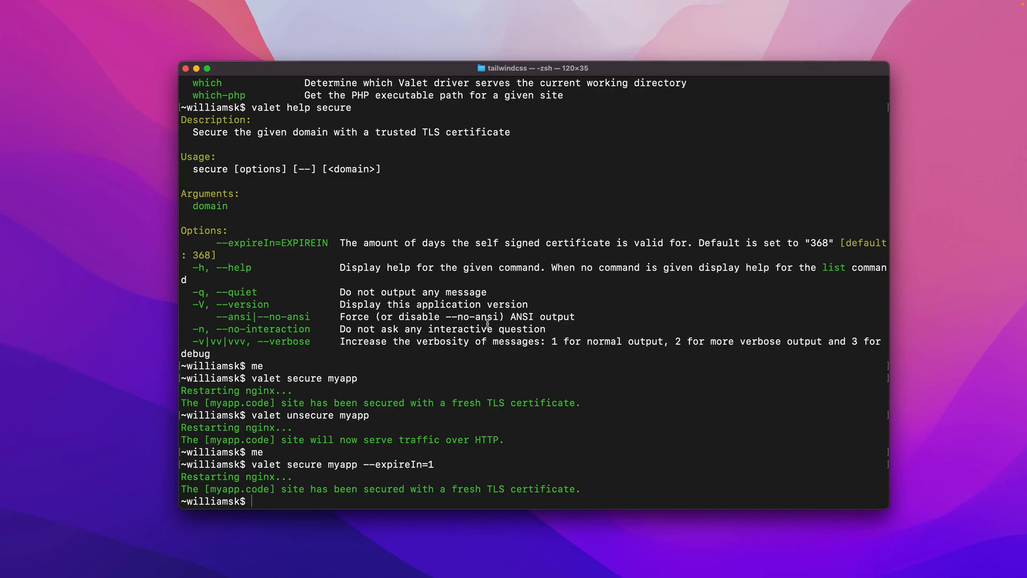
pyautogui.moveTo(330, 487)
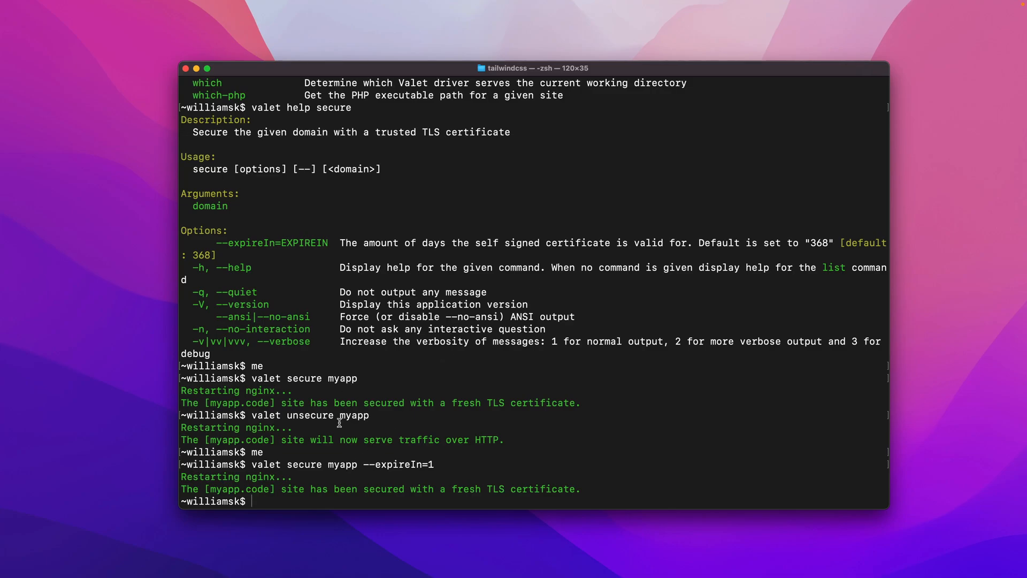
pyautogui.write('valet open m')
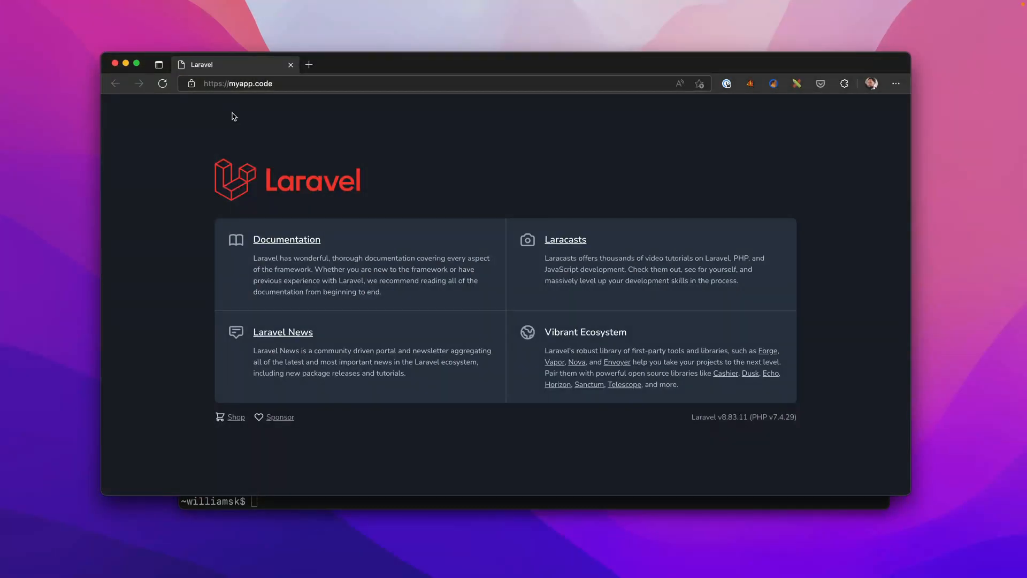
pyautogui.moveTo(304, 153)
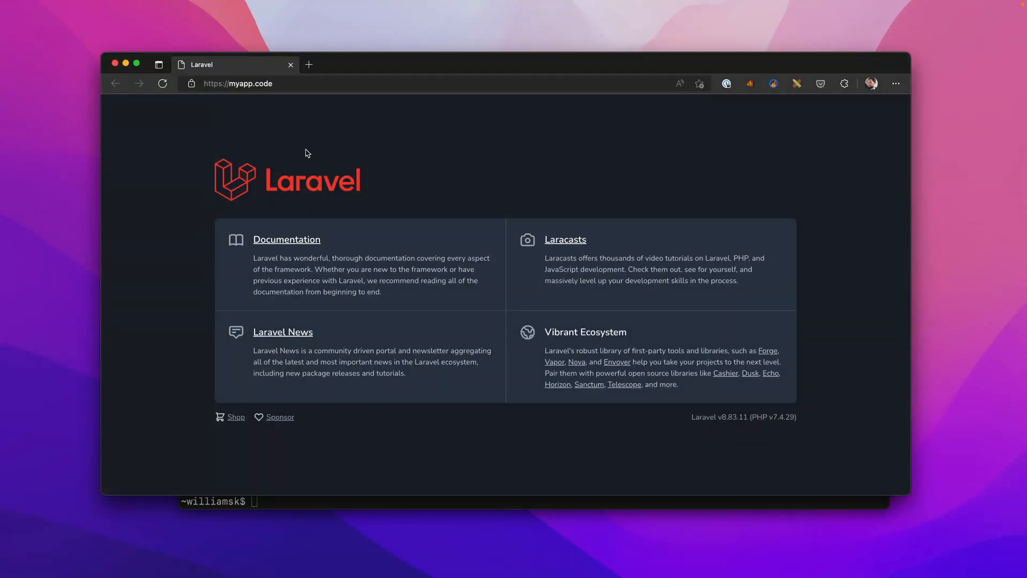
pyautogui.moveTo(385, 207)
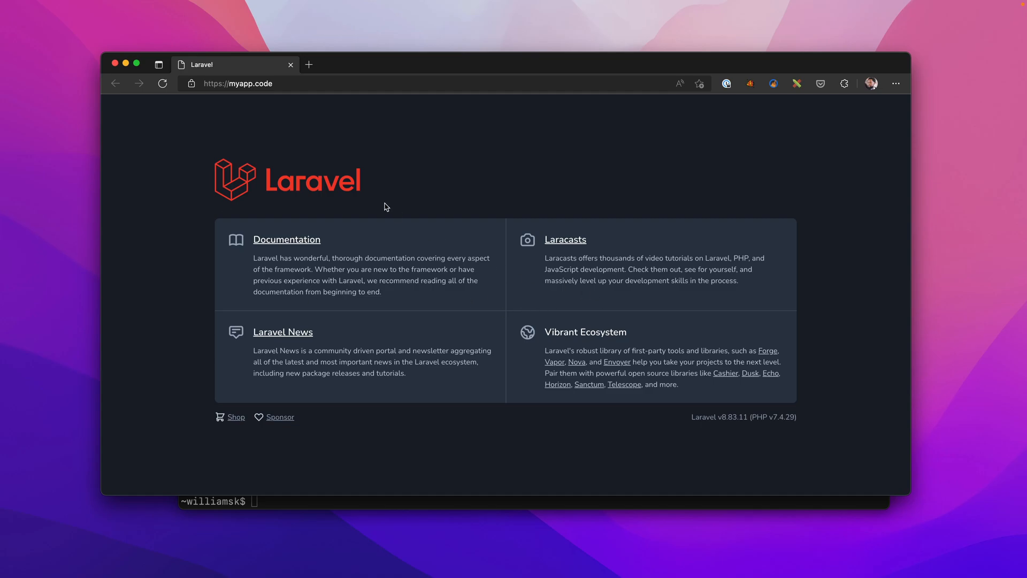
pyautogui.moveTo(238, 97)
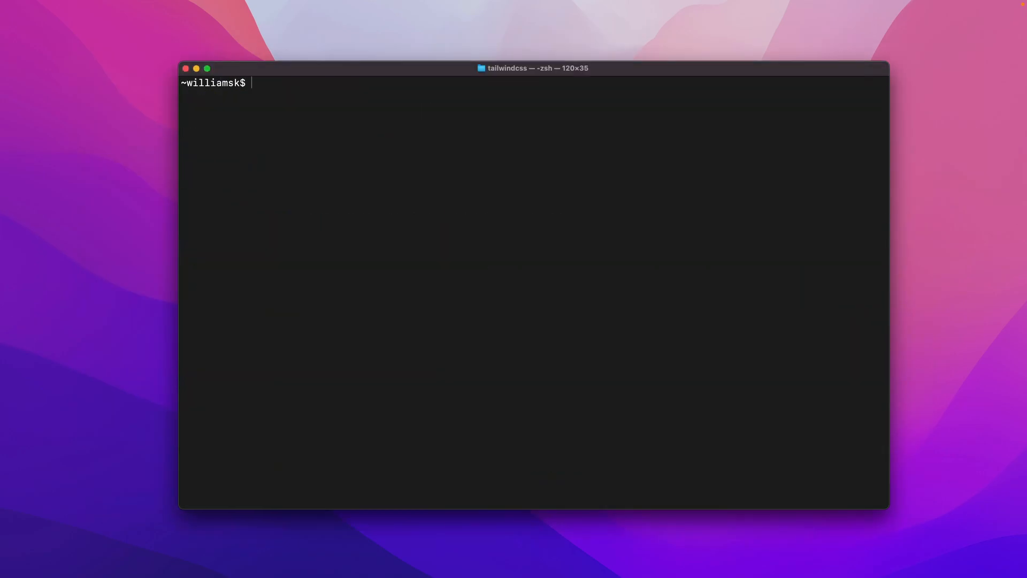
# - Run 'valet' and scroll through the command list down to which-php
pyautogui.write('valet')
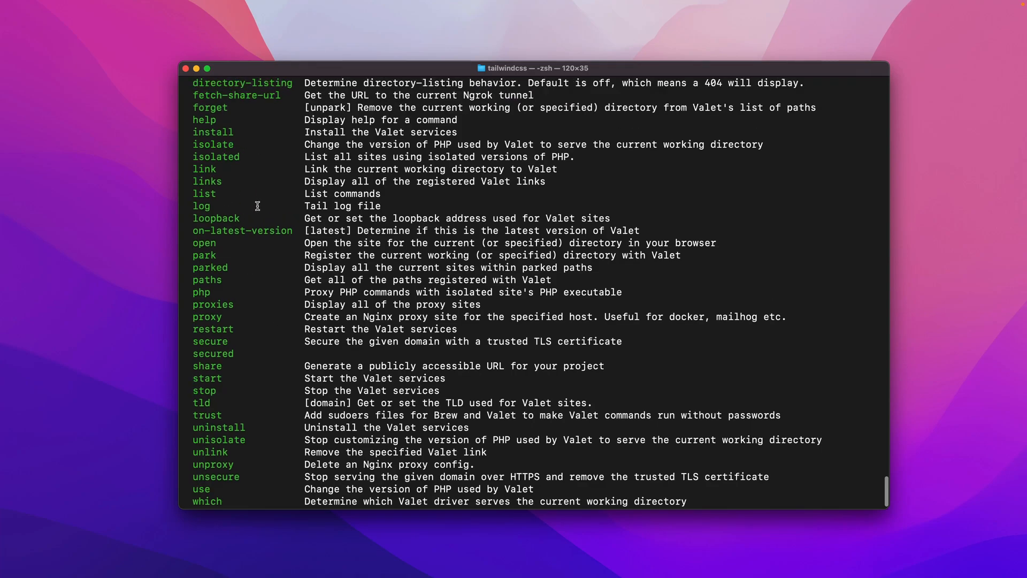
pyautogui.moveTo(219, 319)
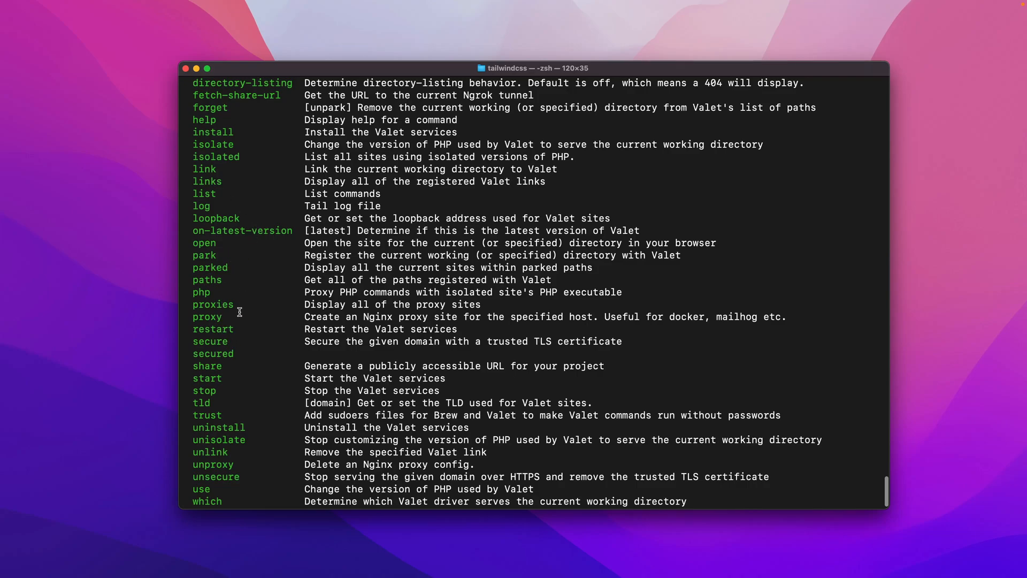
pyautogui.moveTo(246, 356)
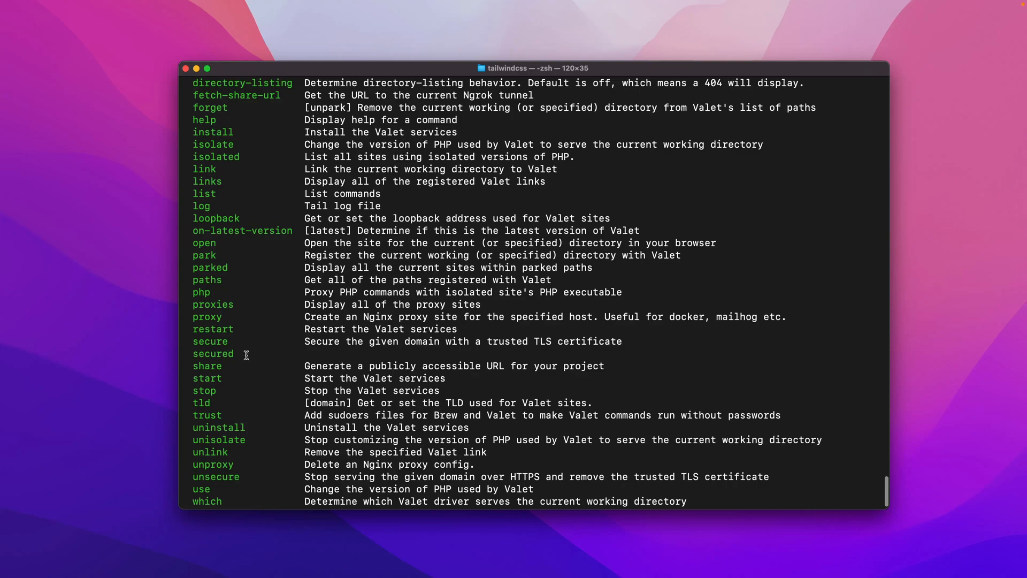
pyautogui.moveTo(238, 378)
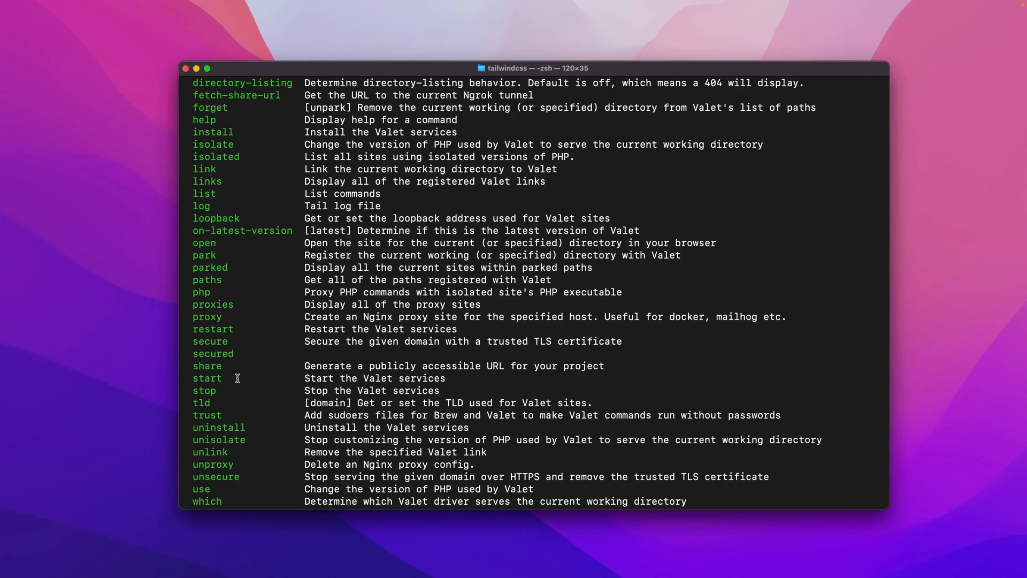
pyautogui.moveTo(250, 370)
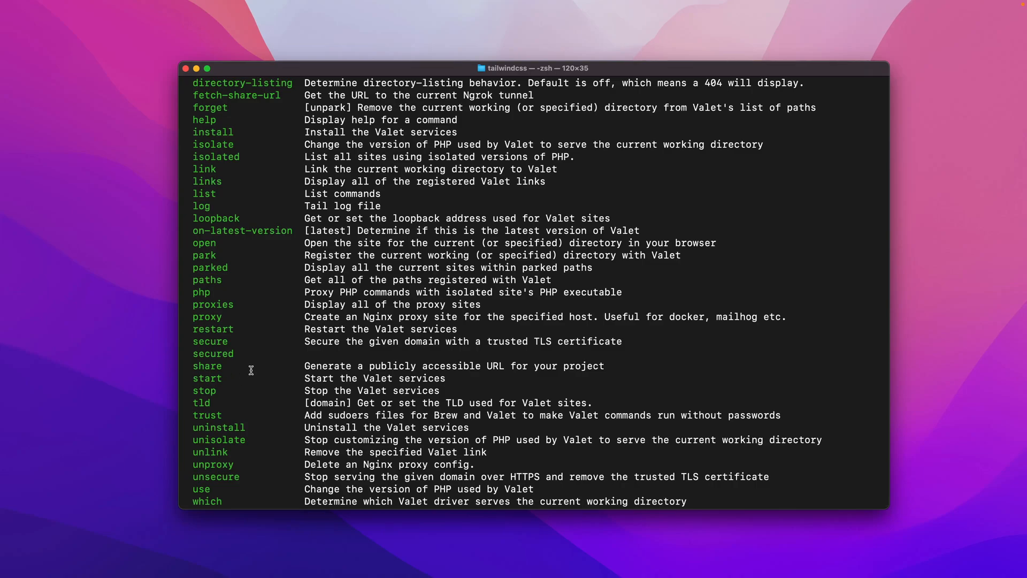
pyautogui.scroll(-3)
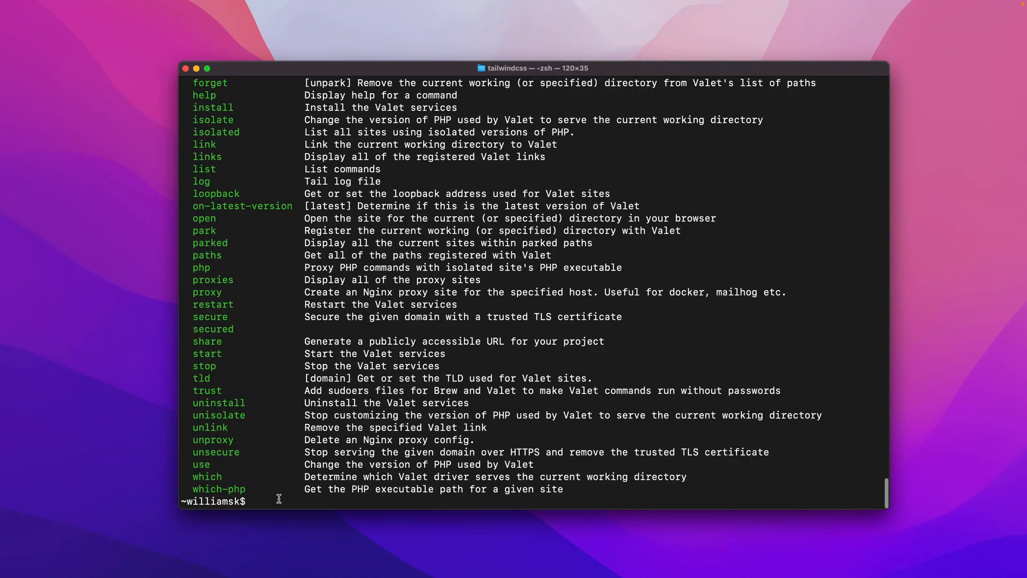
# - Run 'valet secured' to list myapp.code as the only secured site
pyautogui.write('valet secured')
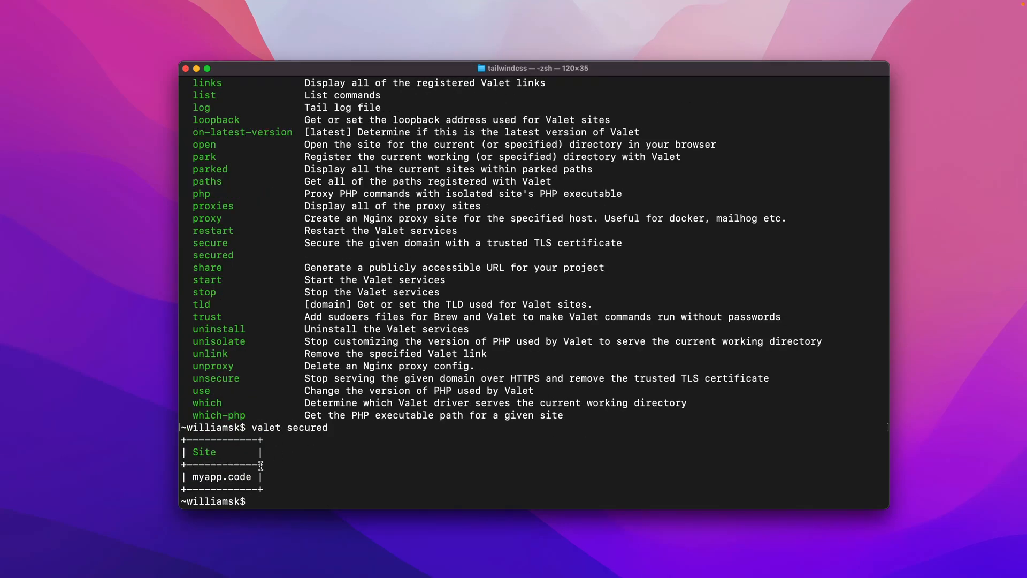
pyautogui.moveTo(266, 464)
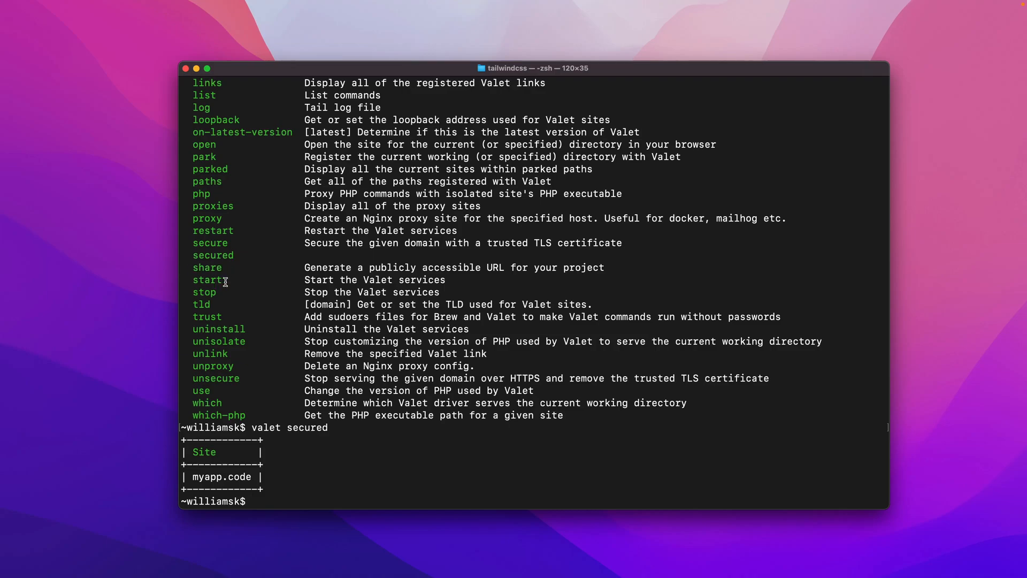
pyautogui.moveTo(233, 316)
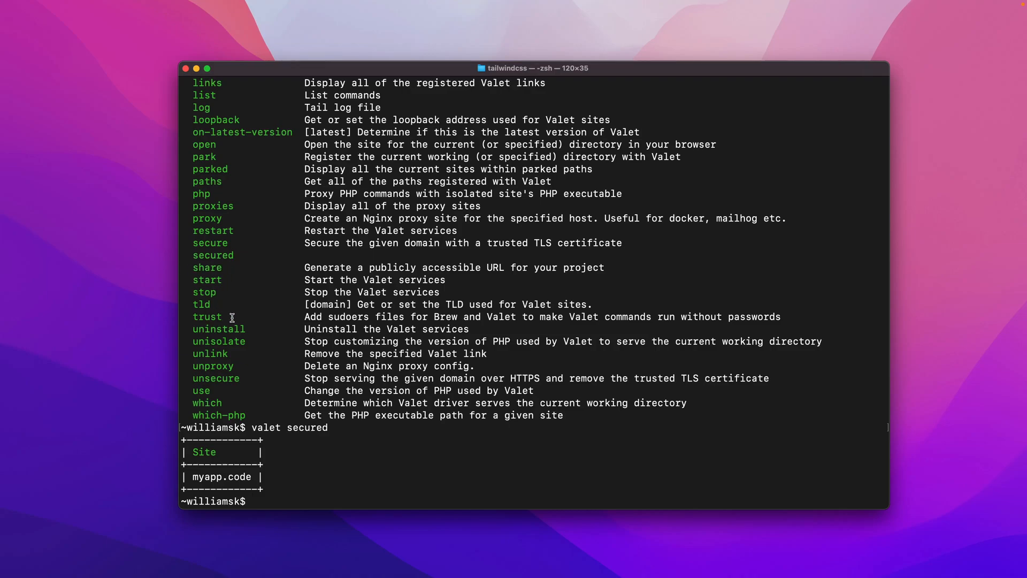
pyautogui.moveTo(246, 372)
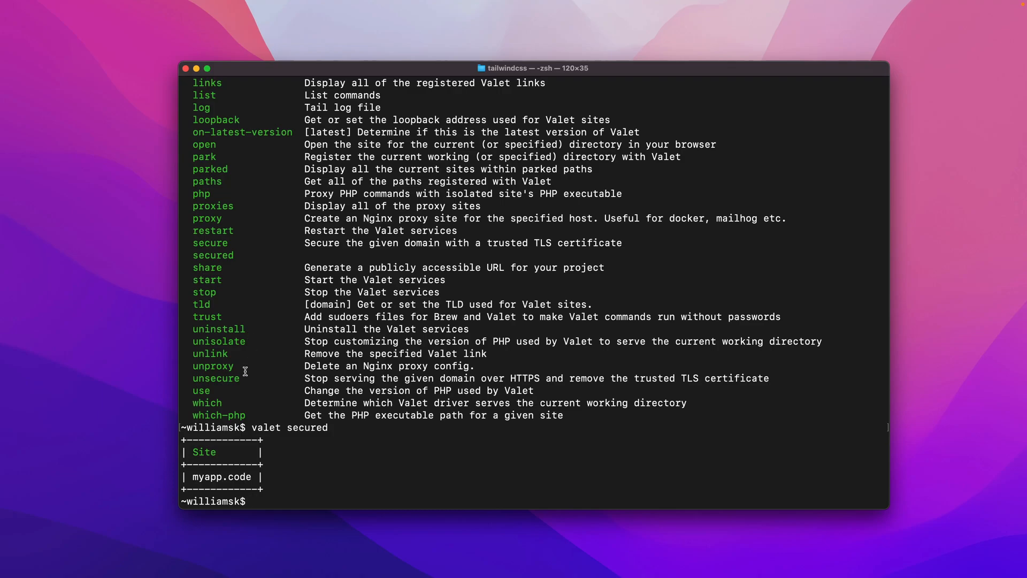
pyautogui.moveTo(247, 379)
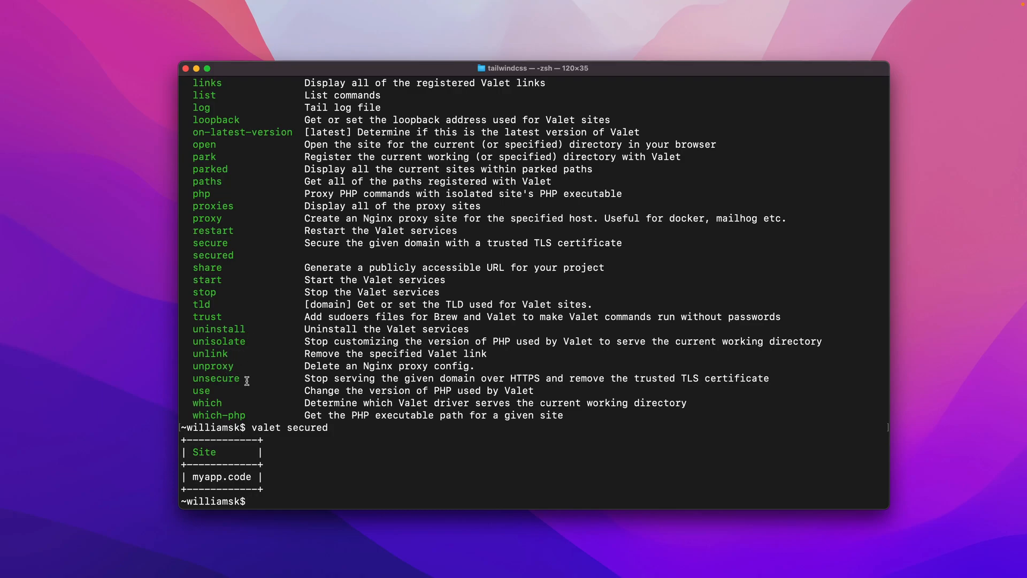